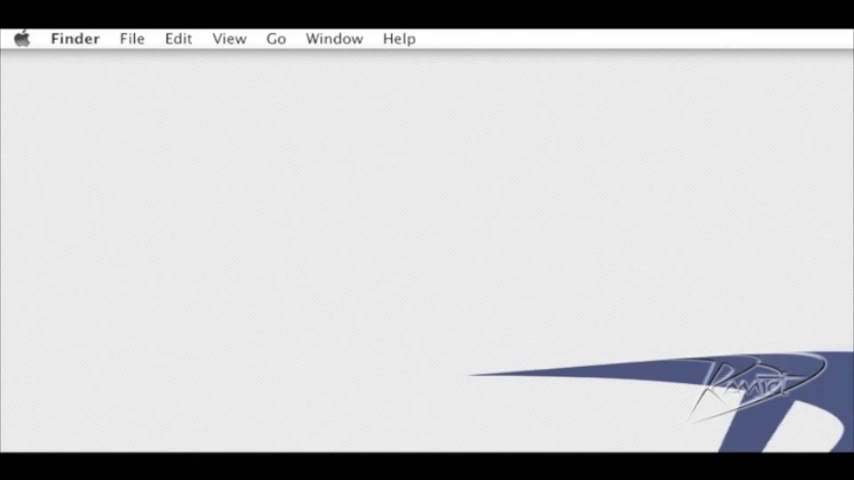
Show the About This Mac overview from the Apple menu before the RAM upgrade.
left_click(22, 38)
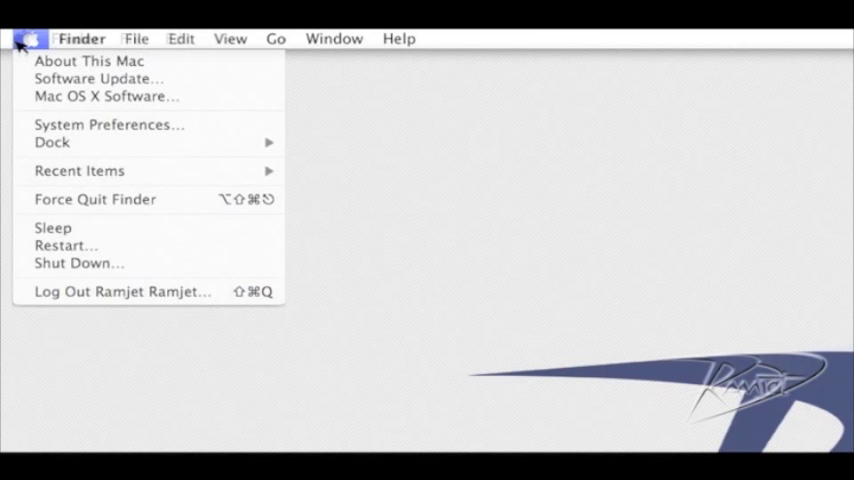
mouse_move(88, 60)
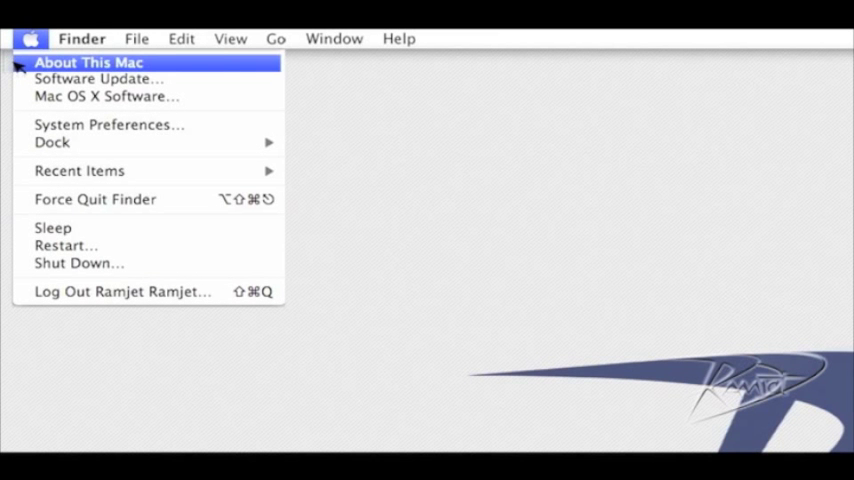
left_click(88, 62)
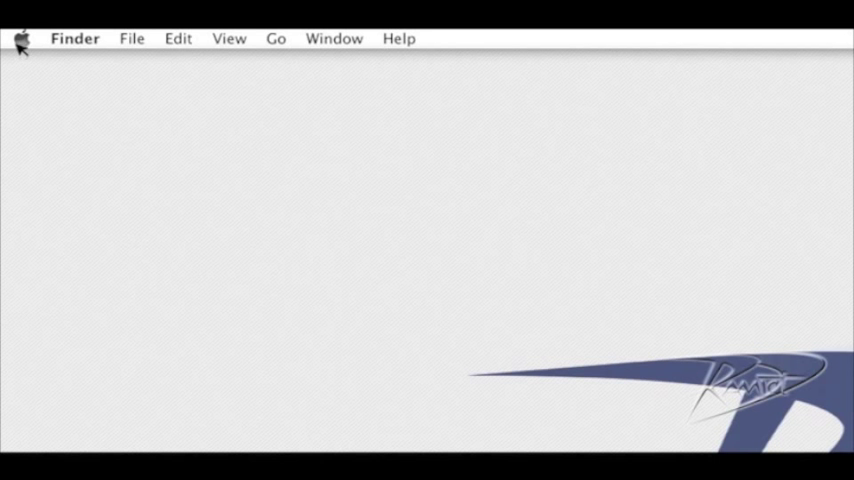
Show About This Mac again, confirming Mac OS X 10.5.8 and 4 GB installed memory.
left_click(20, 38)
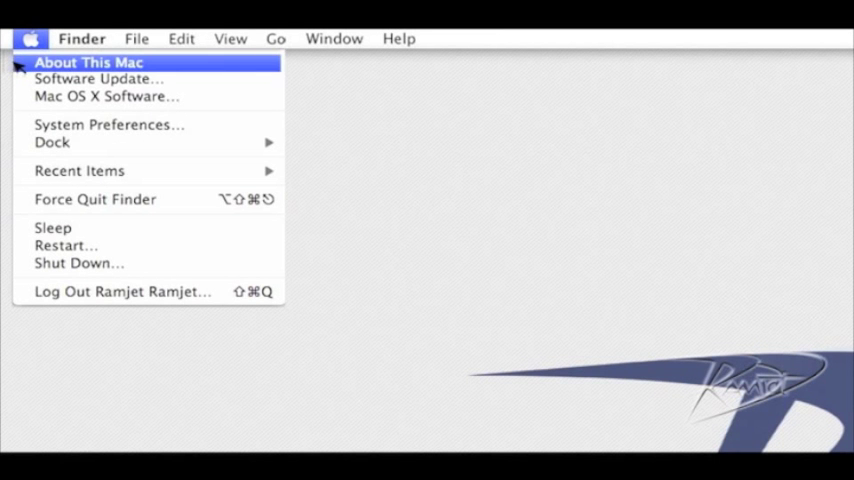
left_click(88, 62)
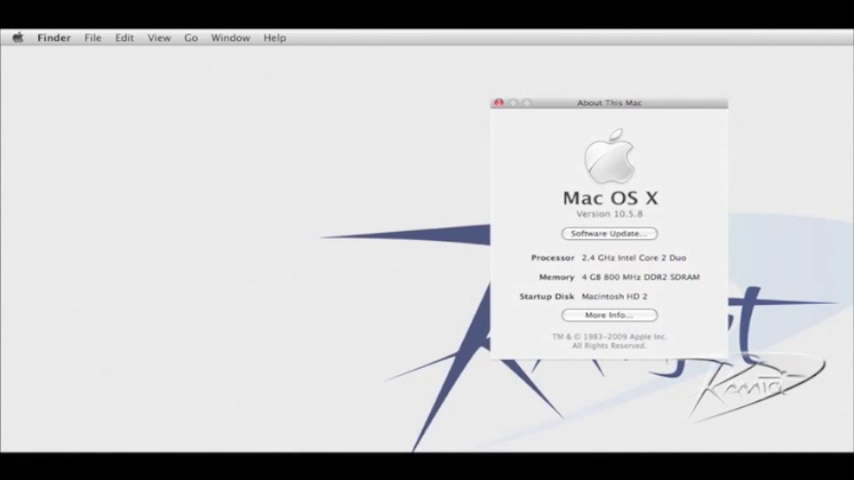